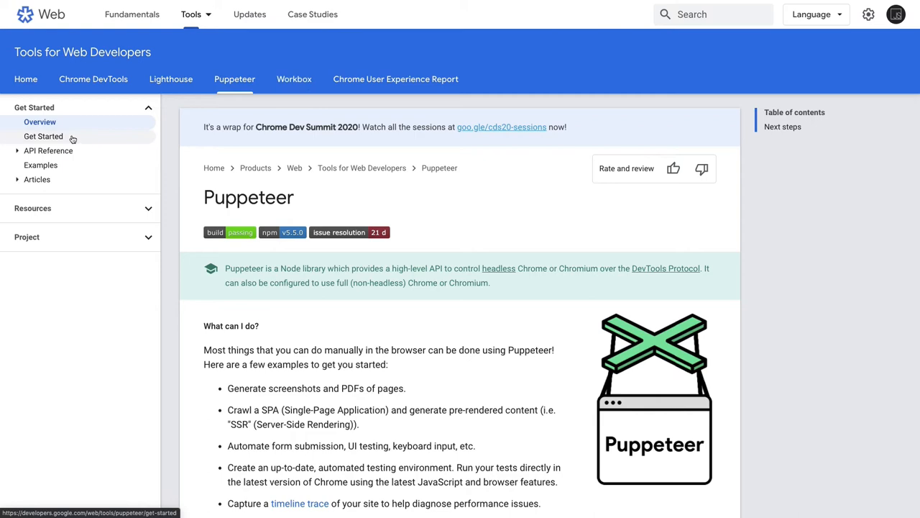
Open the Quick start guide and bring the example.js screenshot script into view.
{"action": "left_click", "coordinate": [43, 135]}
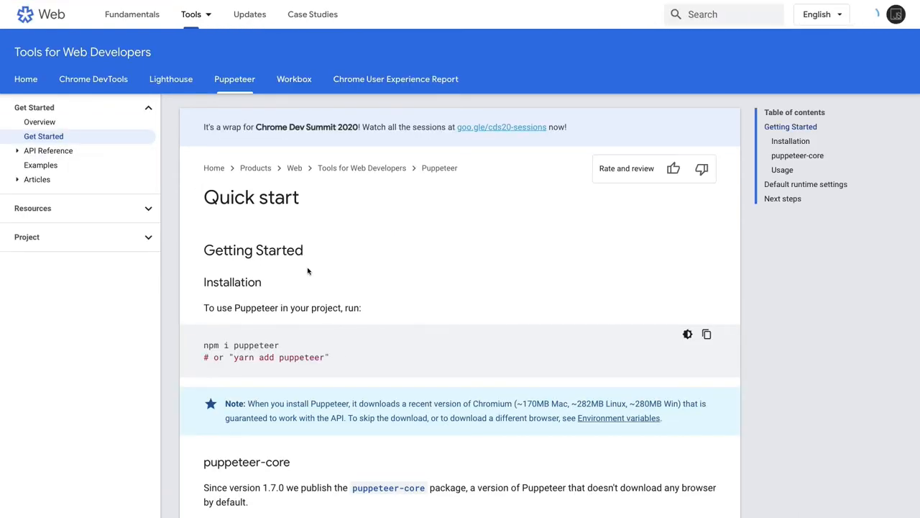
{"action": "scroll", "scroll_direction": "down", "scroll_amount": 3}
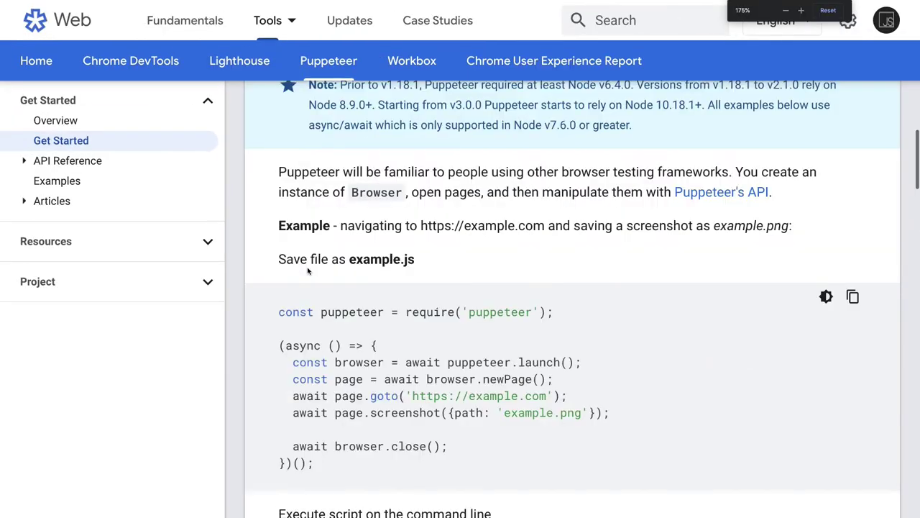
{"action": "scroll", "scroll_direction": "down", "scroll_amount": 3}
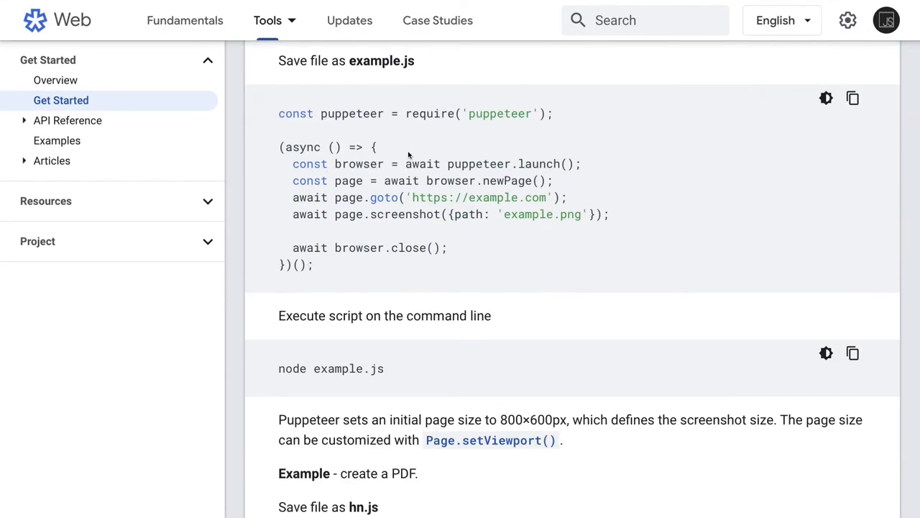
{"action": "triple_click", "coordinate": [409, 113]}
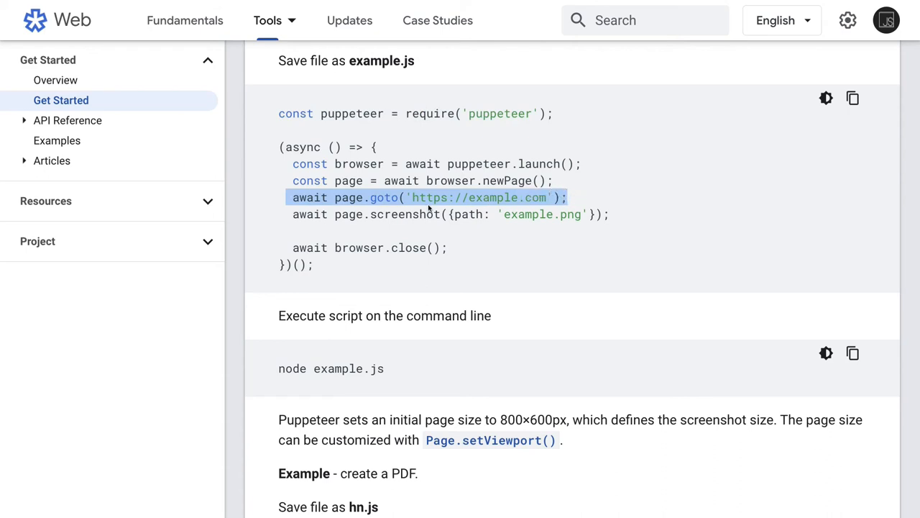
{"action": "mouse_move", "coordinate": [420, 210]}
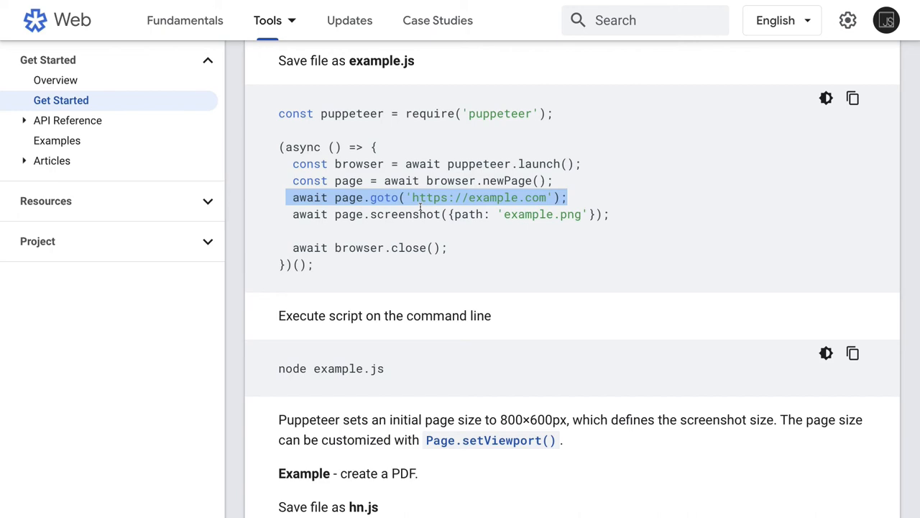
{"action": "scroll", "scroll_direction": "down", "scroll_amount": 3}
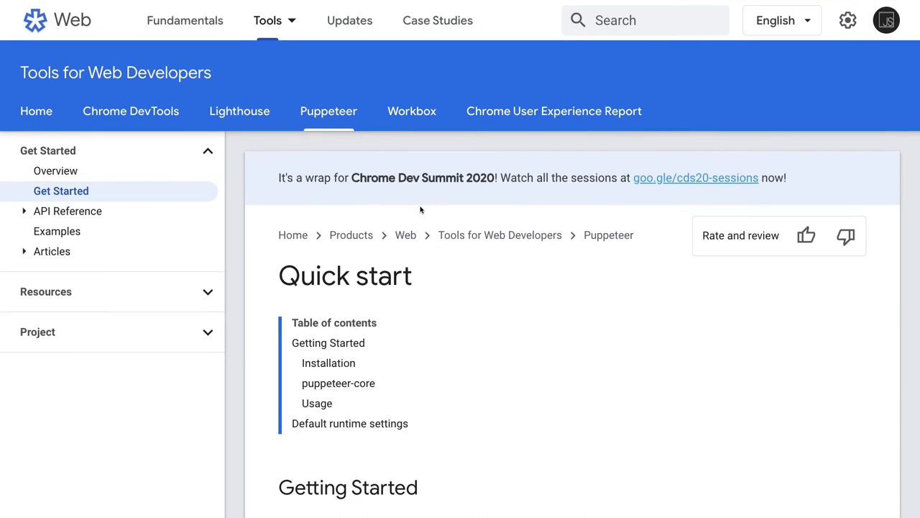
Expand API Reference versions, scroll through the Examples page, then return to the Overview page.
{"action": "left_click", "coordinate": [68, 210]}
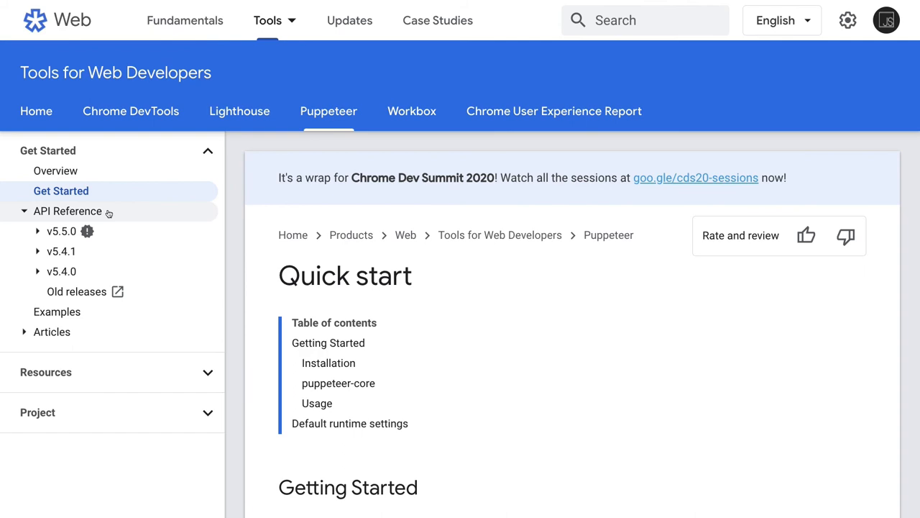
{"action": "mouse_move", "coordinate": [58, 311]}
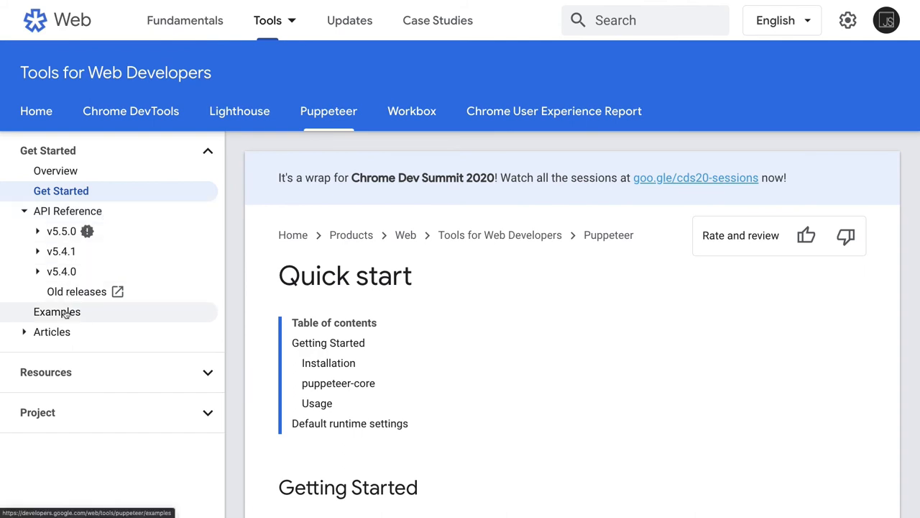
{"action": "left_click", "coordinate": [57, 310]}
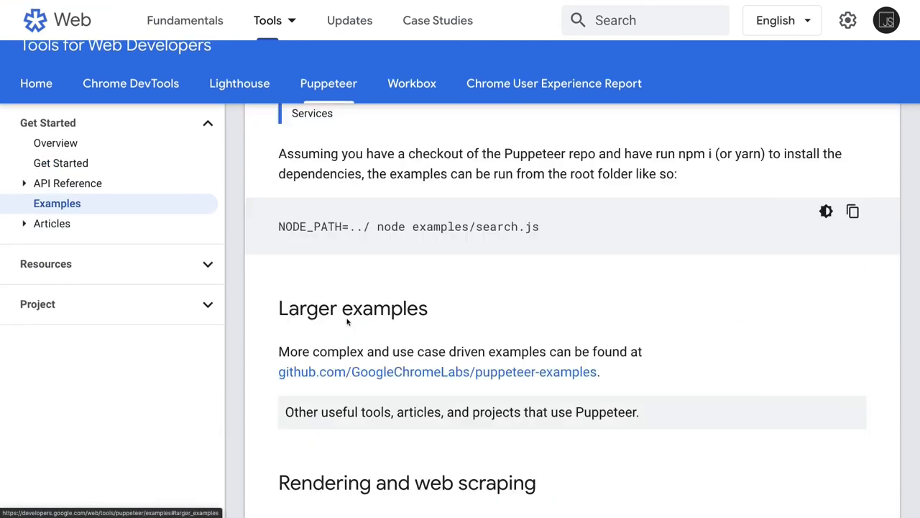
{"action": "scroll", "scroll_direction": "down", "scroll_amount": 3}
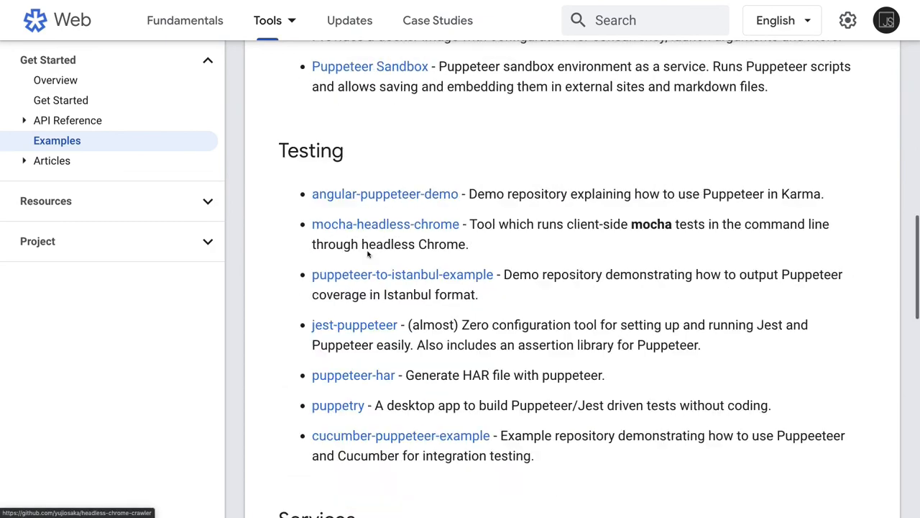
{"action": "scroll", "scroll_direction": "up", "scroll_amount": 3}
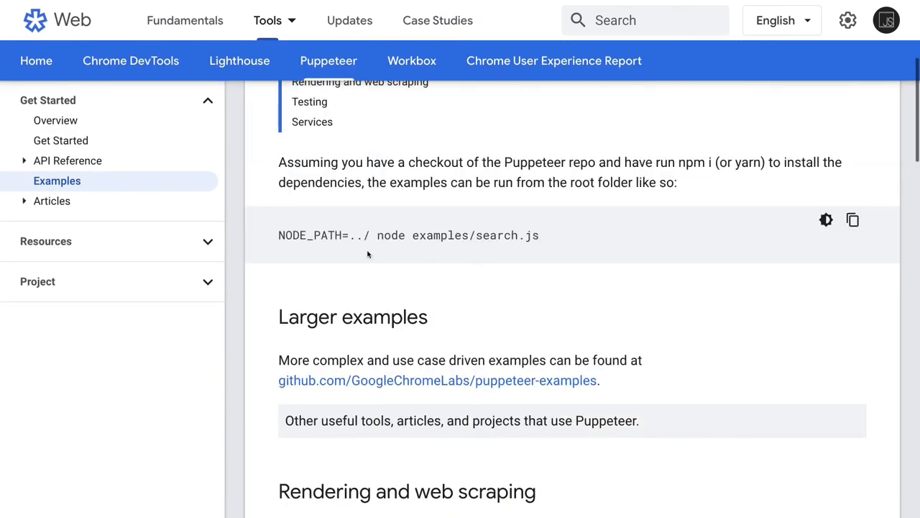
{"action": "scroll", "scroll_direction": "up", "scroll_amount": 3}
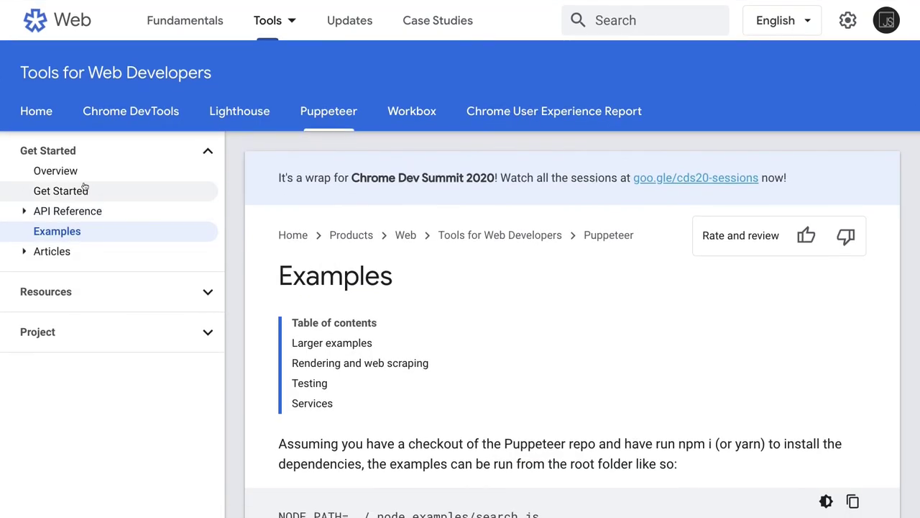
{"action": "left_click", "coordinate": [54, 170]}
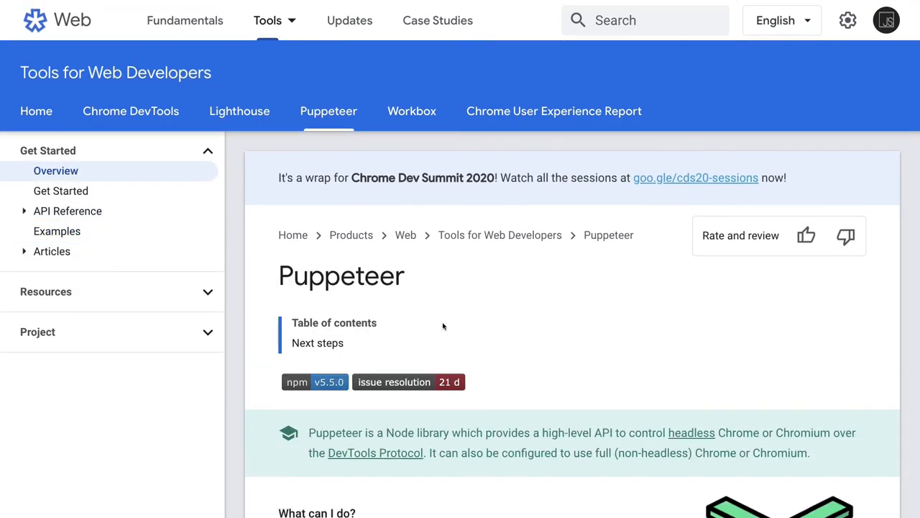